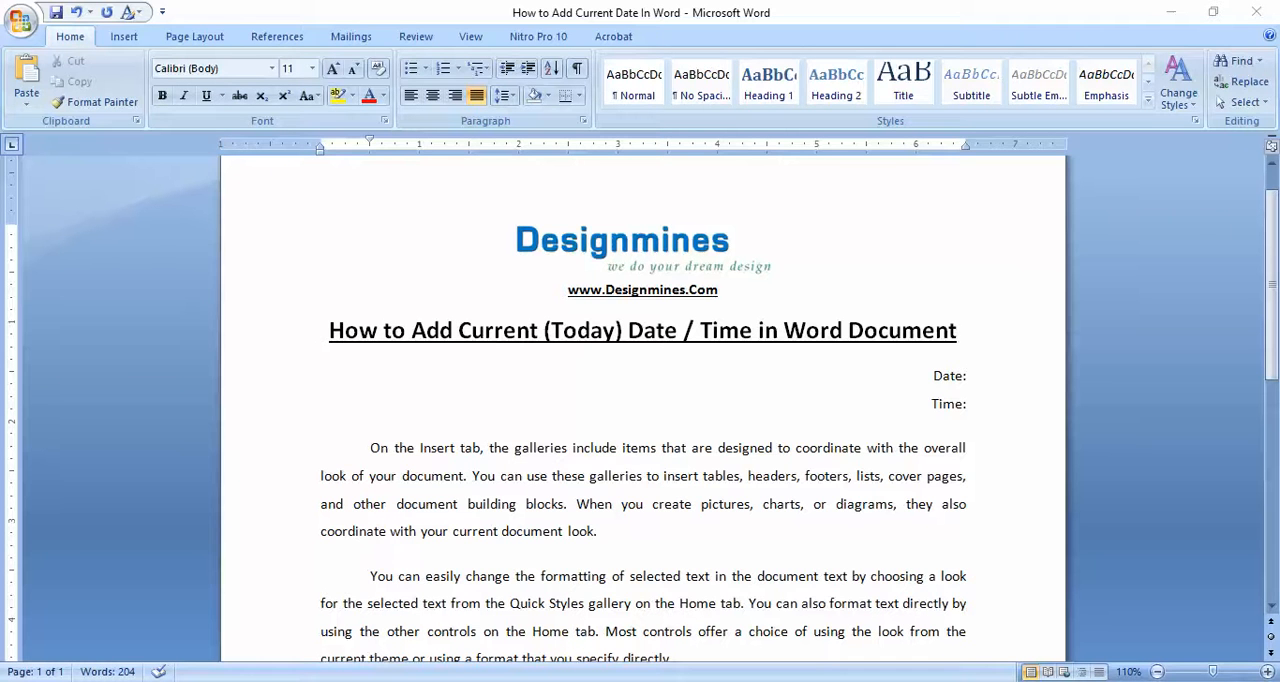
Bring up the Field dialog from Insert > Quick Parts with the insertion point placed
{"action": "left_click", "coordinate": [968, 404]}
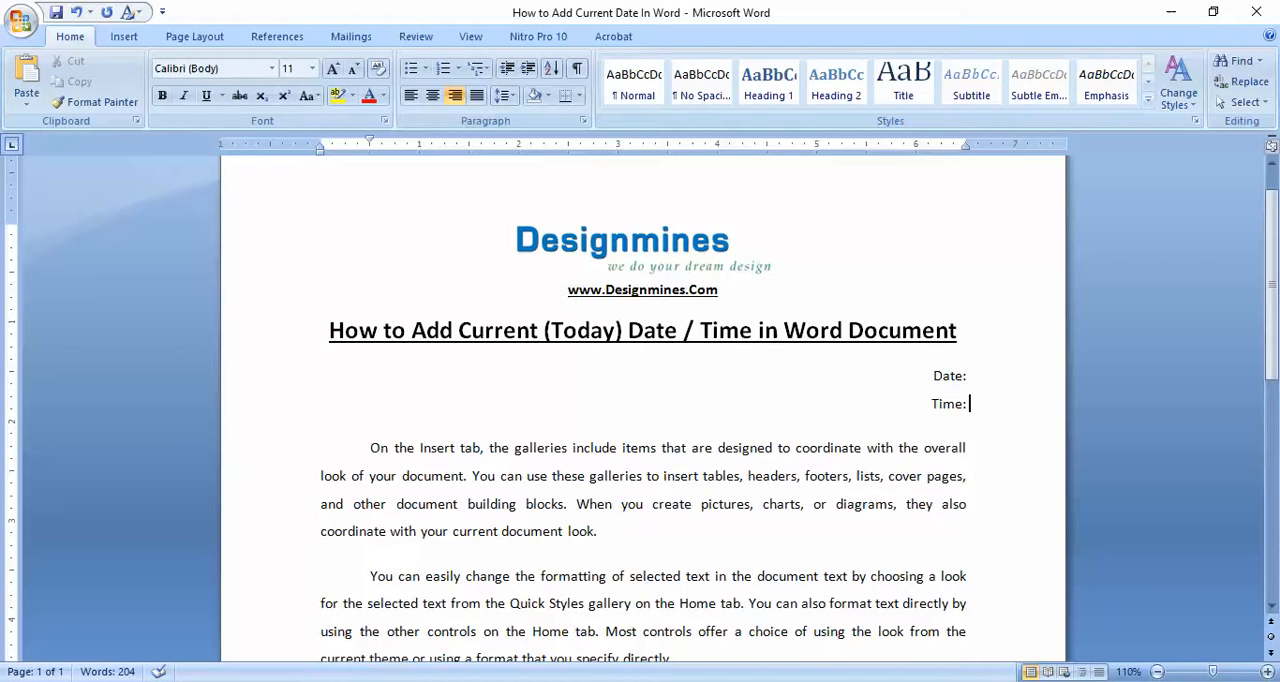
{"action": "scroll", "scroll_direction": "down", "scroll_amount": 3}
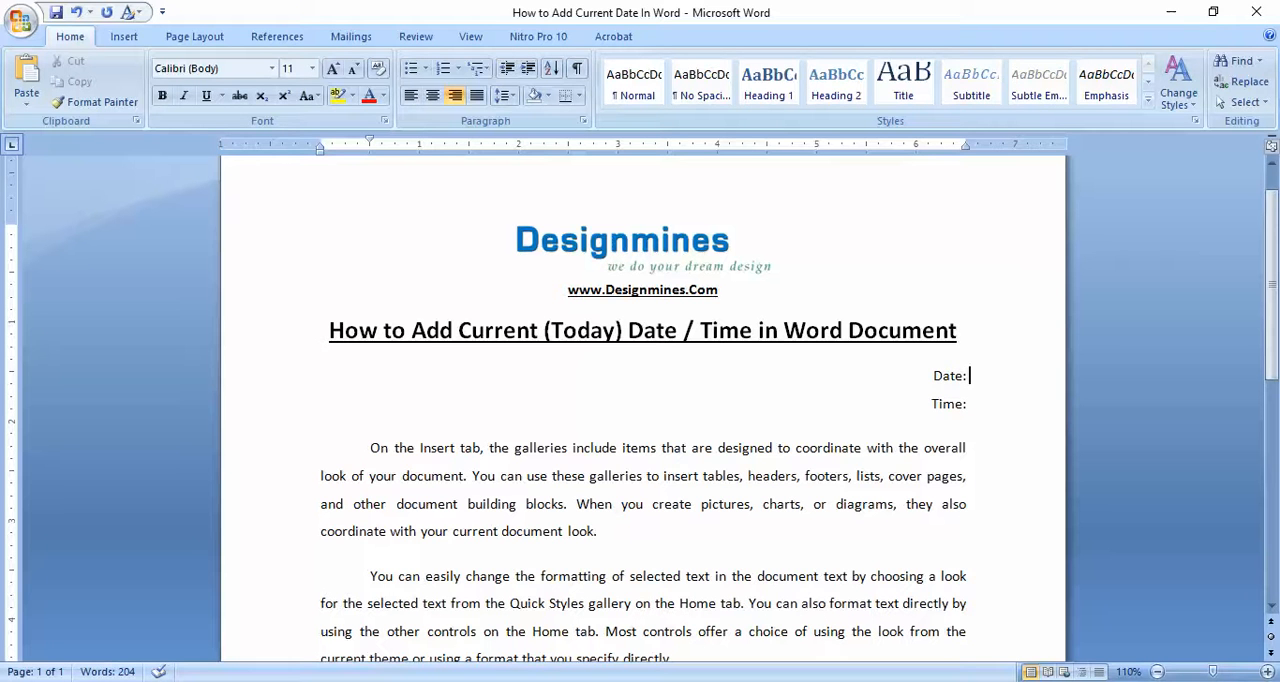
{"action": "left_click", "coordinate": [124, 36]}
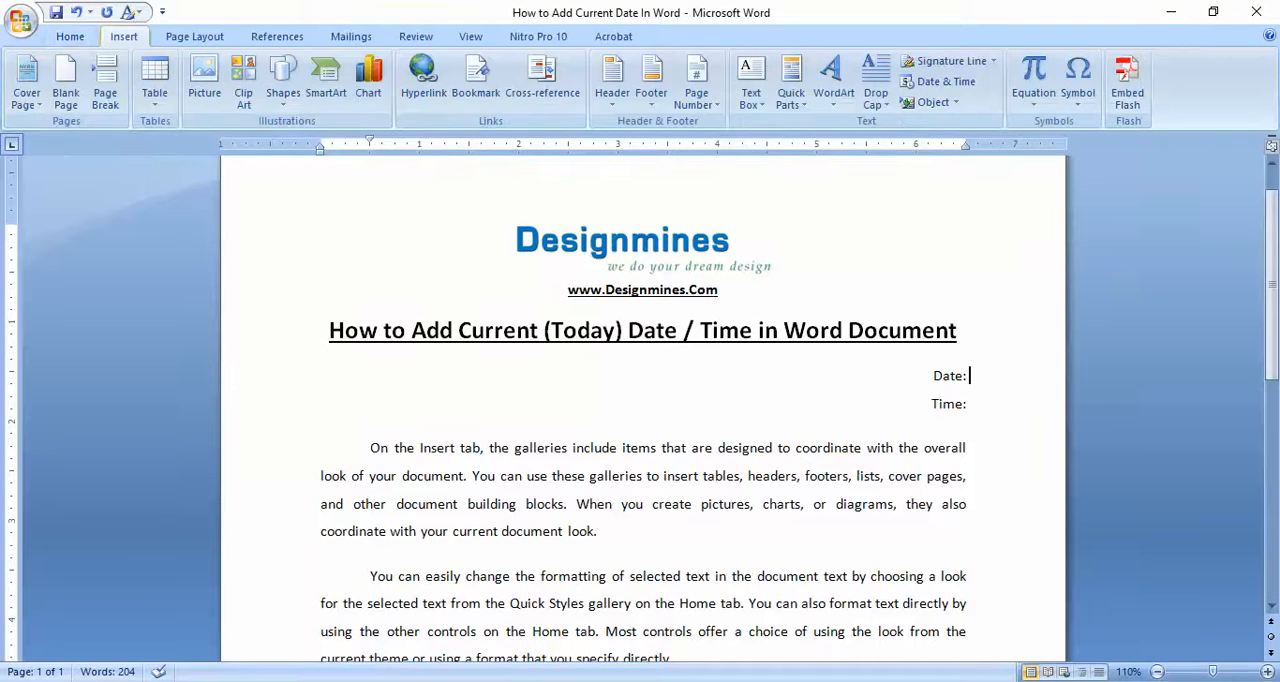
{"action": "left_click", "coordinate": [792, 78]}
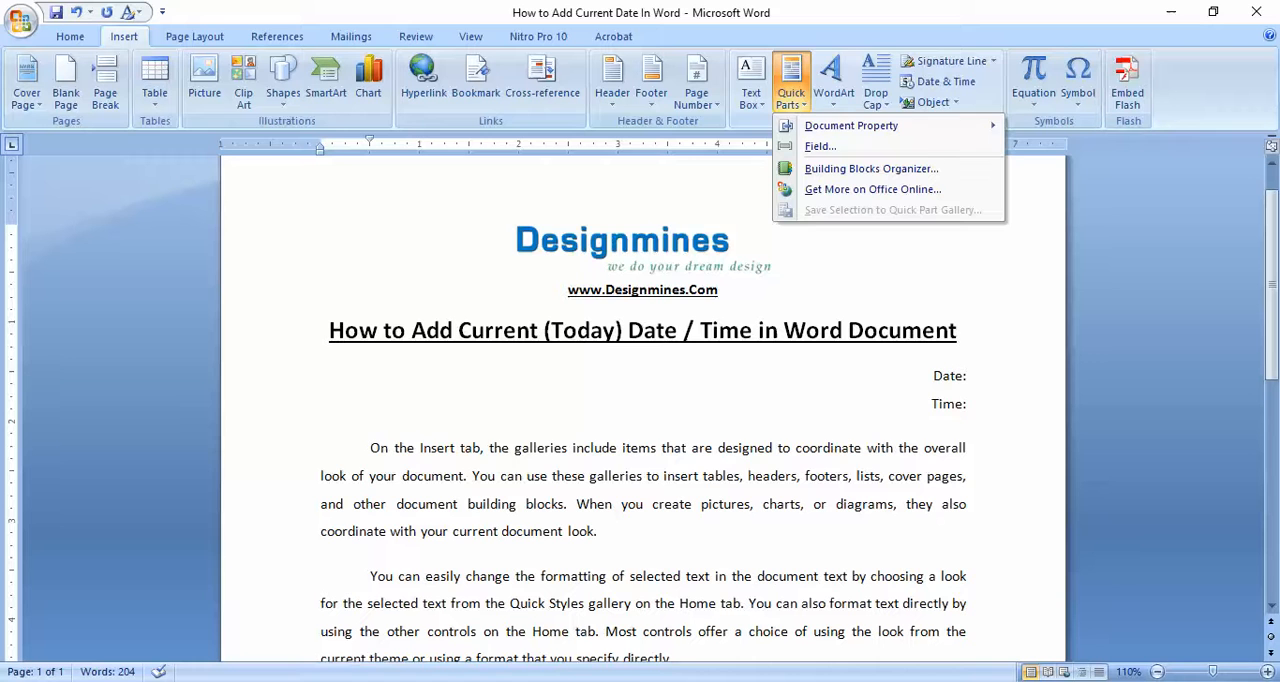
{"action": "left_click", "coordinate": [820, 146]}
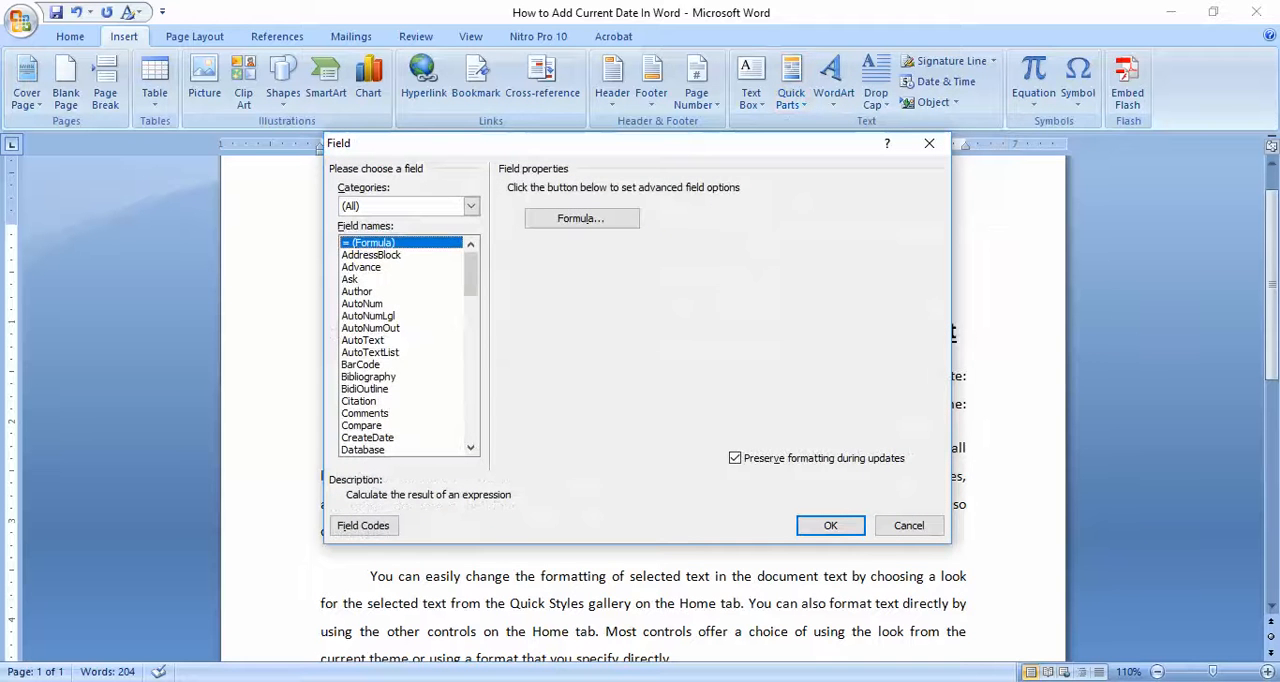
Insert a Date field in MM/dd/yyyy format after Date:, showing 04/12/2017
{"action": "left_click", "coordinate": [352, 388]}
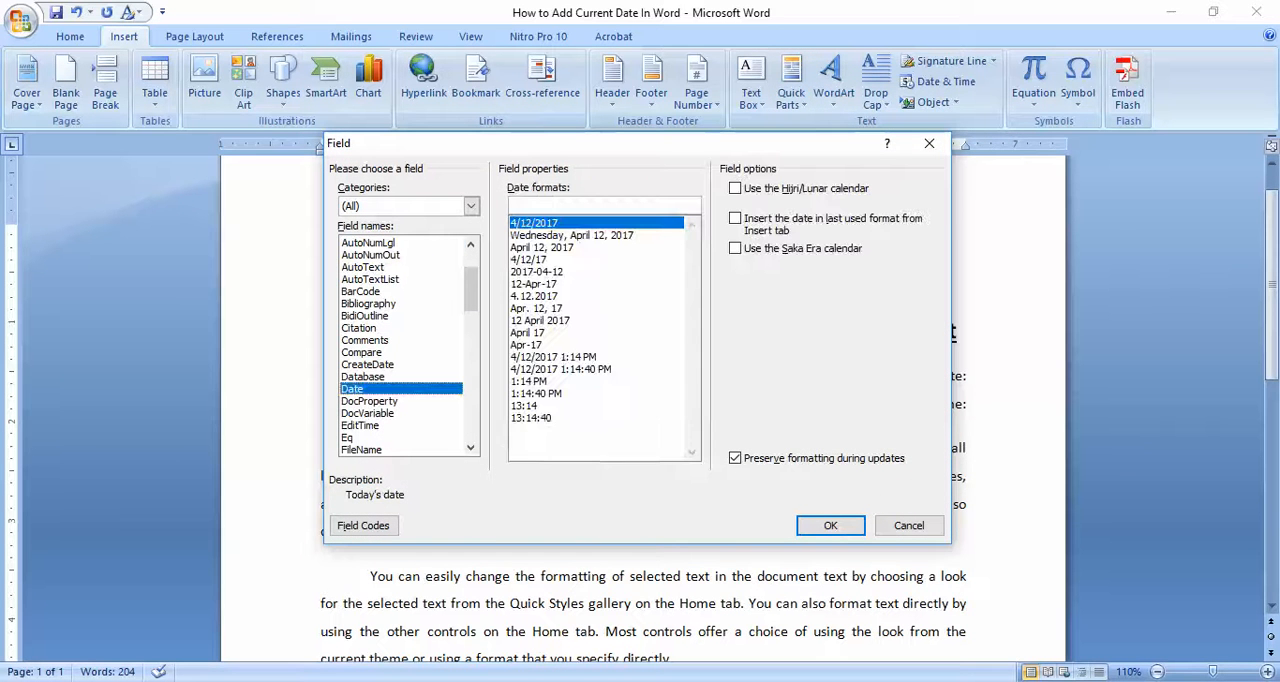
{"action": "left_click", "coordinate": [542, 248]}
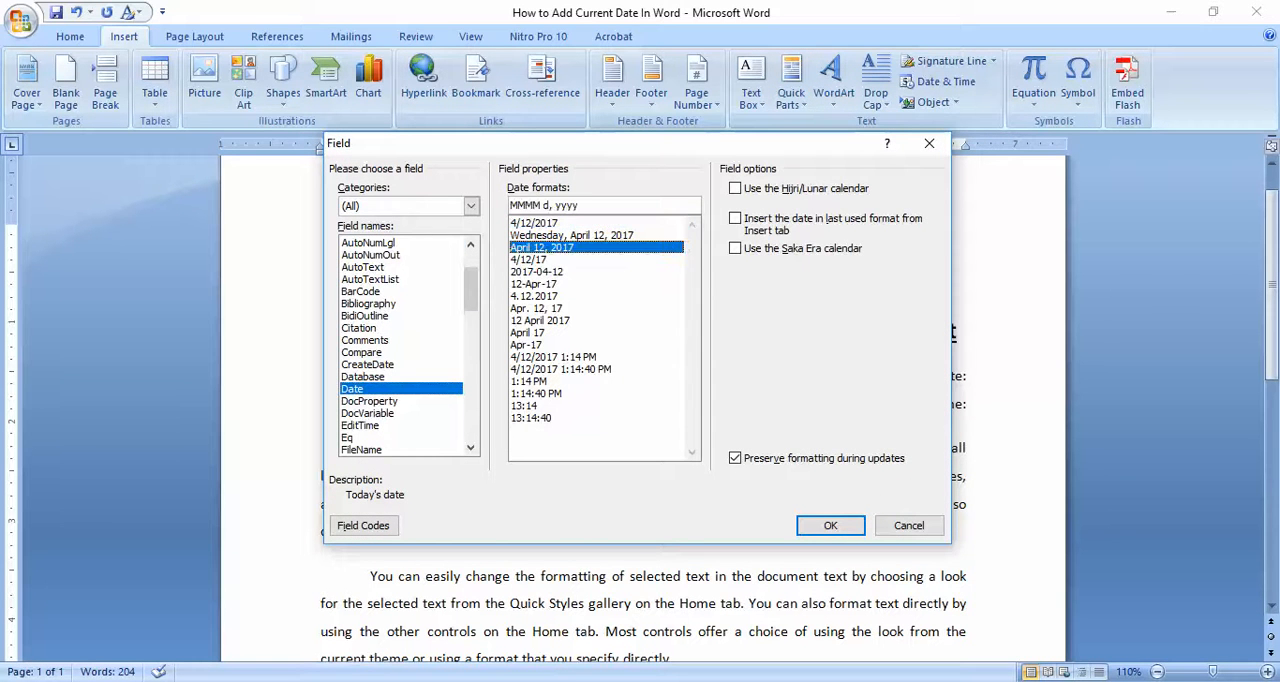
{"action": "left_click", "coordinate": [532, 222]}
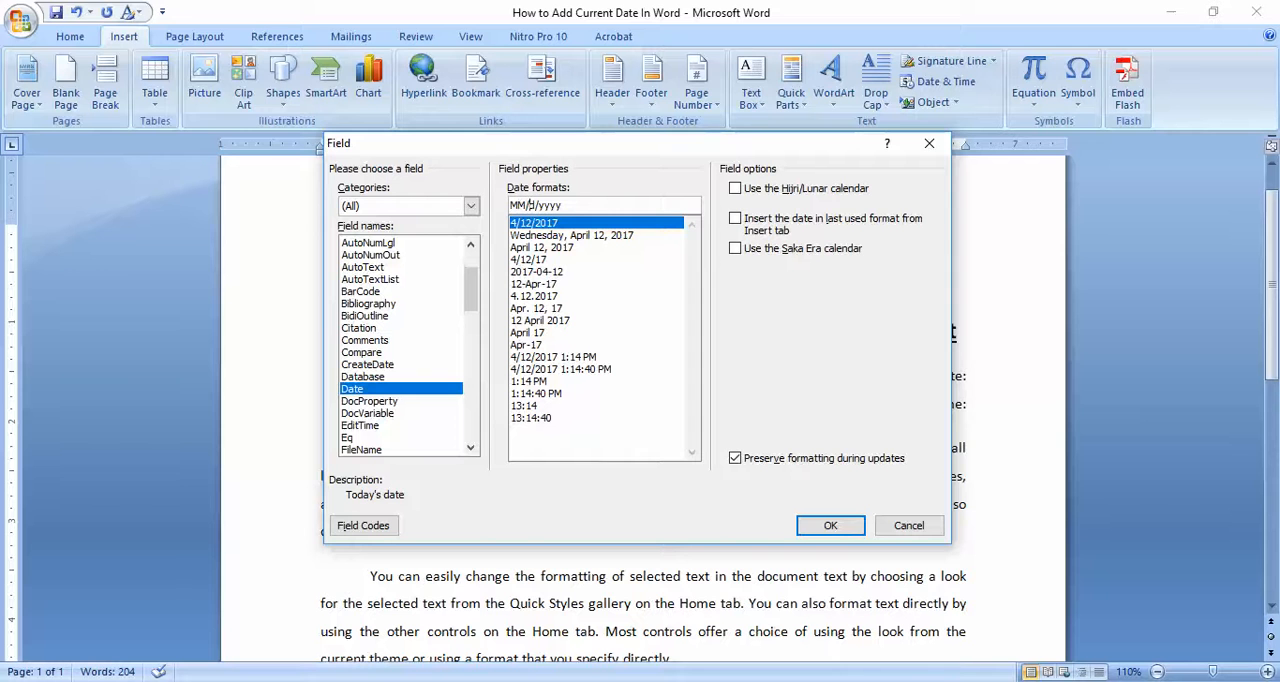
{"action": "left_click", "coordinate": [830, 524]}
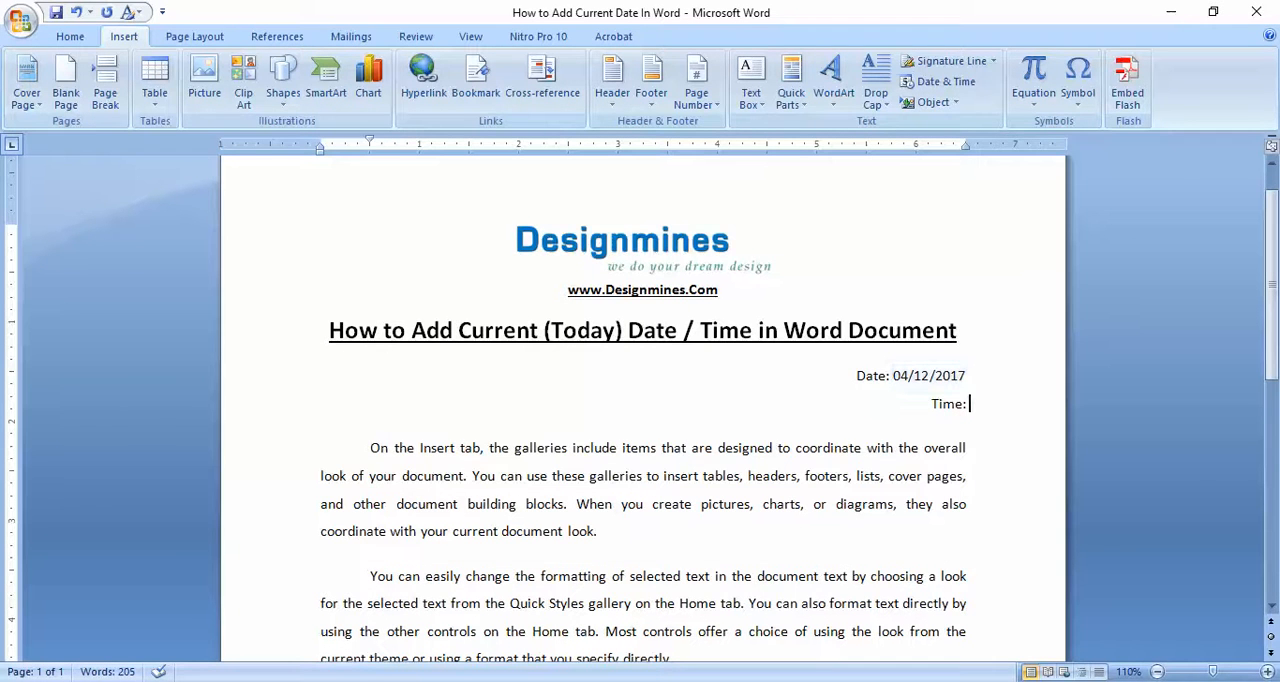
Insert a Date field in h:mm:ss am/pm format after Time:, showing 1:15:05 PM
{"action": "left_click", "coordinate": [792, 78]}
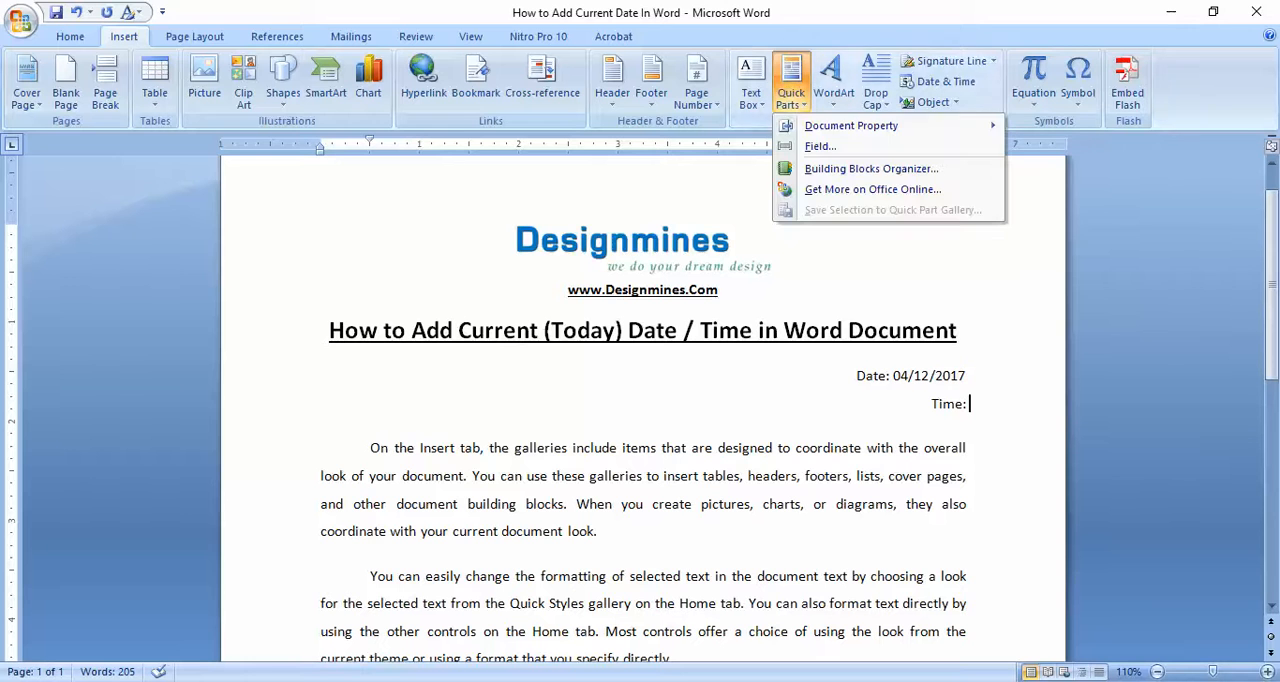
{"action": "left_click", "coordinate": [820, 146]}
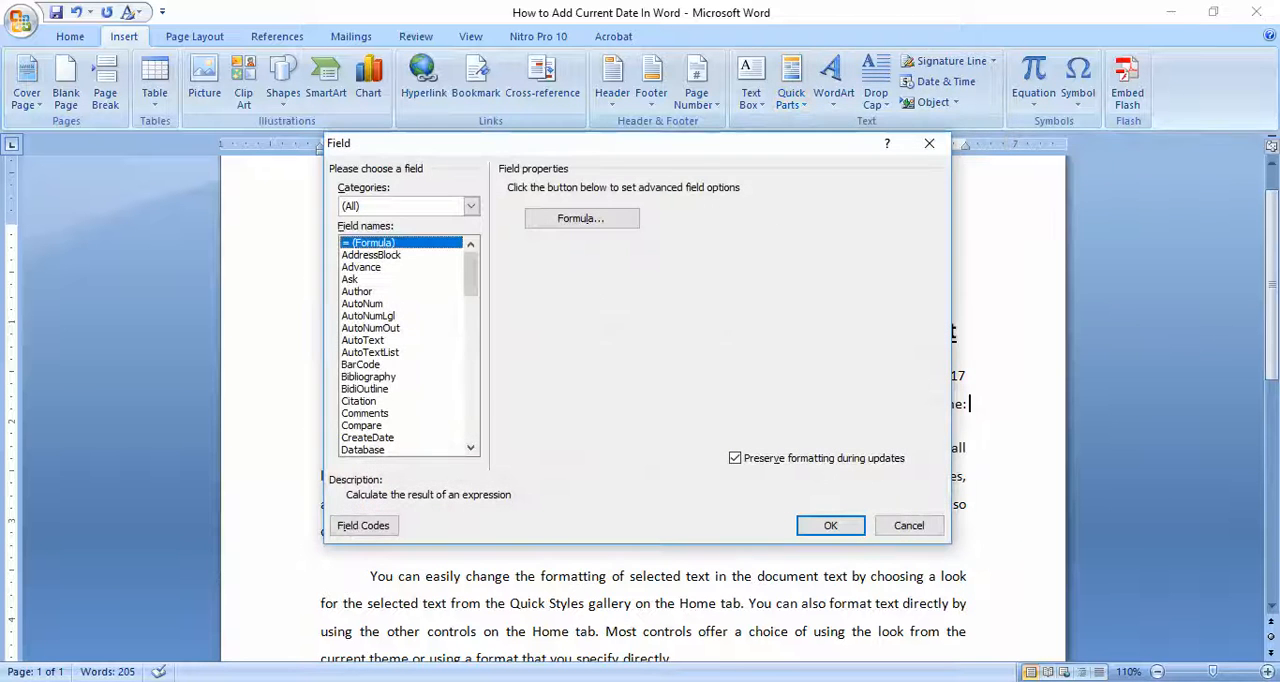
{"action": "left_click", "coordinate": [352, 424]}
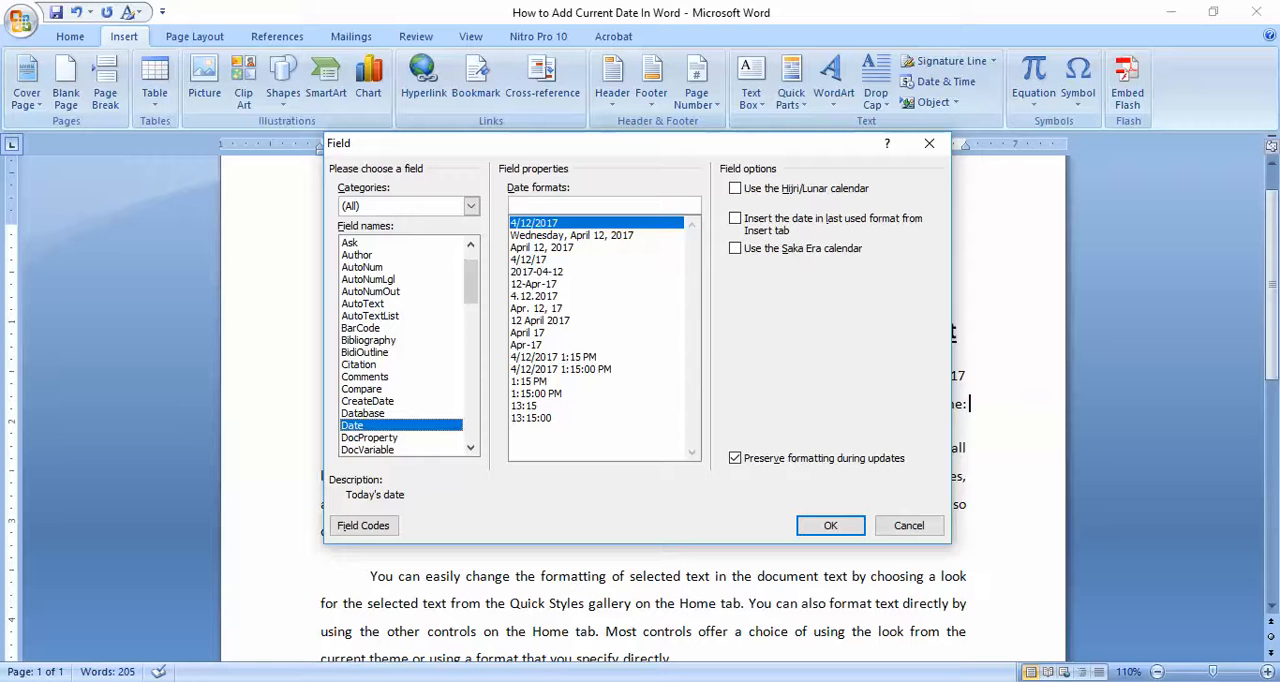
{"action": "left_click", "coordinate": [536, 392]}
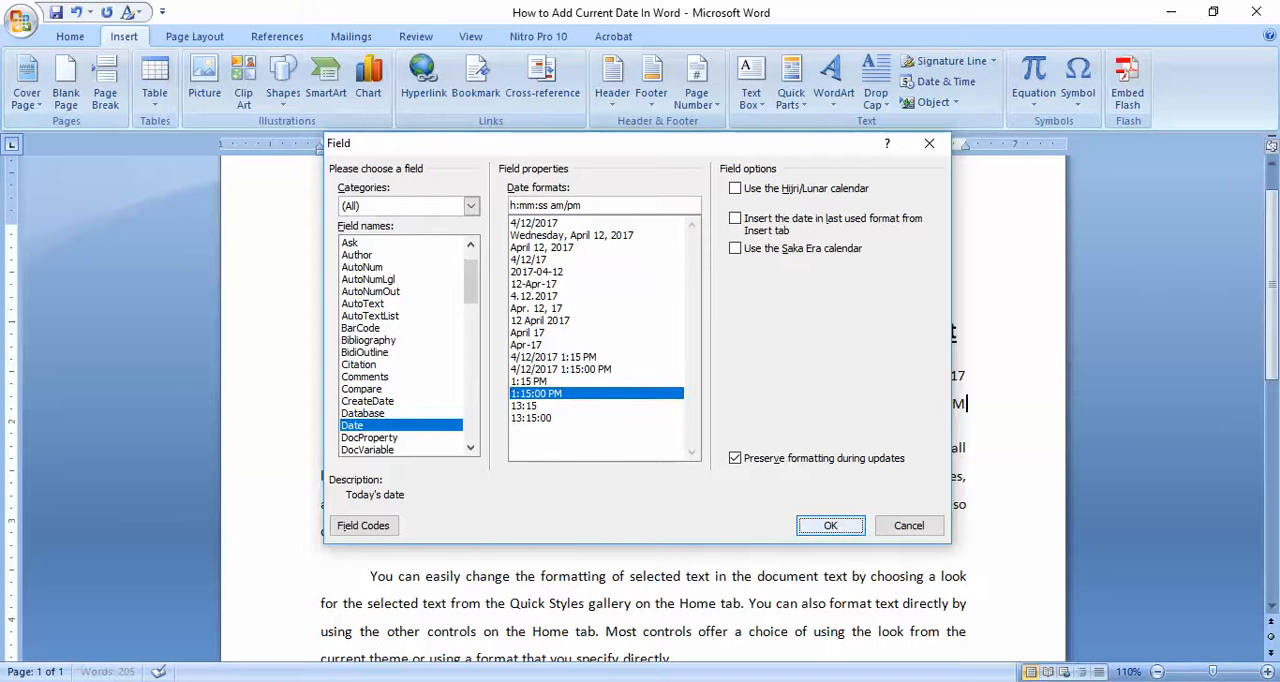
{"action": "left_click", "coordinate": [830, 524]}
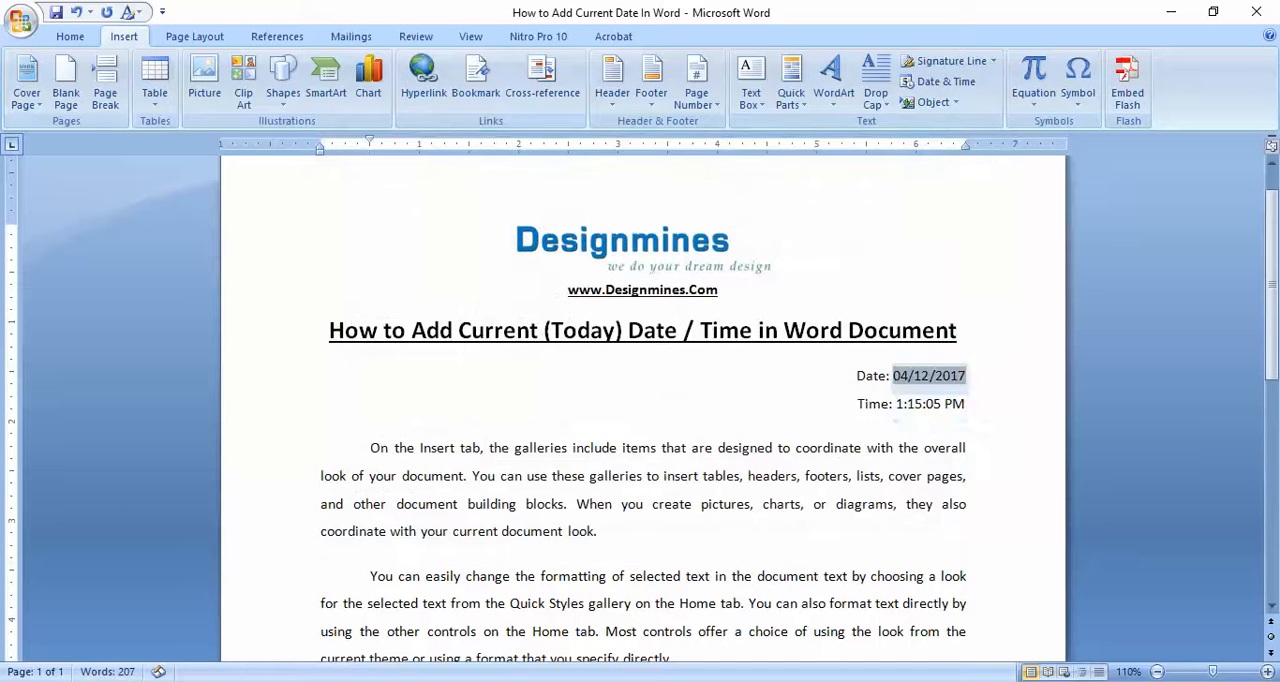
Paste the 04/12/2017 date field after "When" in the first paragraph
{"action": "left_click", "coordinate": [620, 504]}
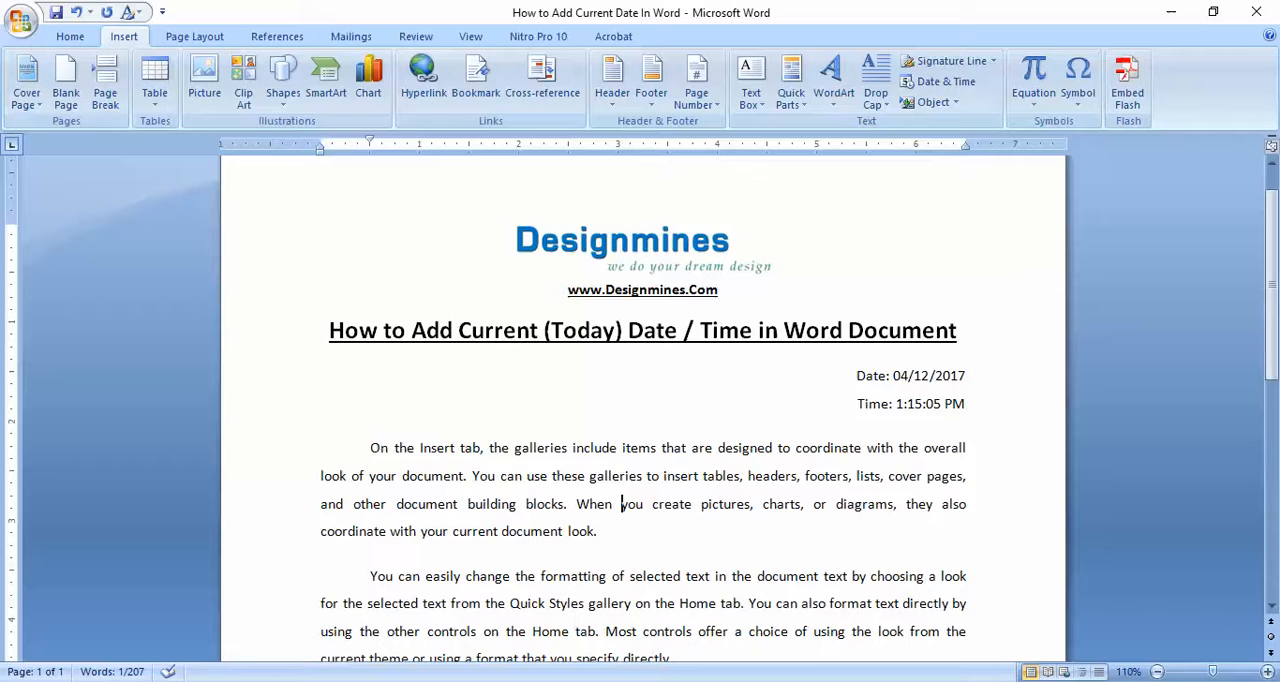
{"action": "type", "text": "04/12/2017"}
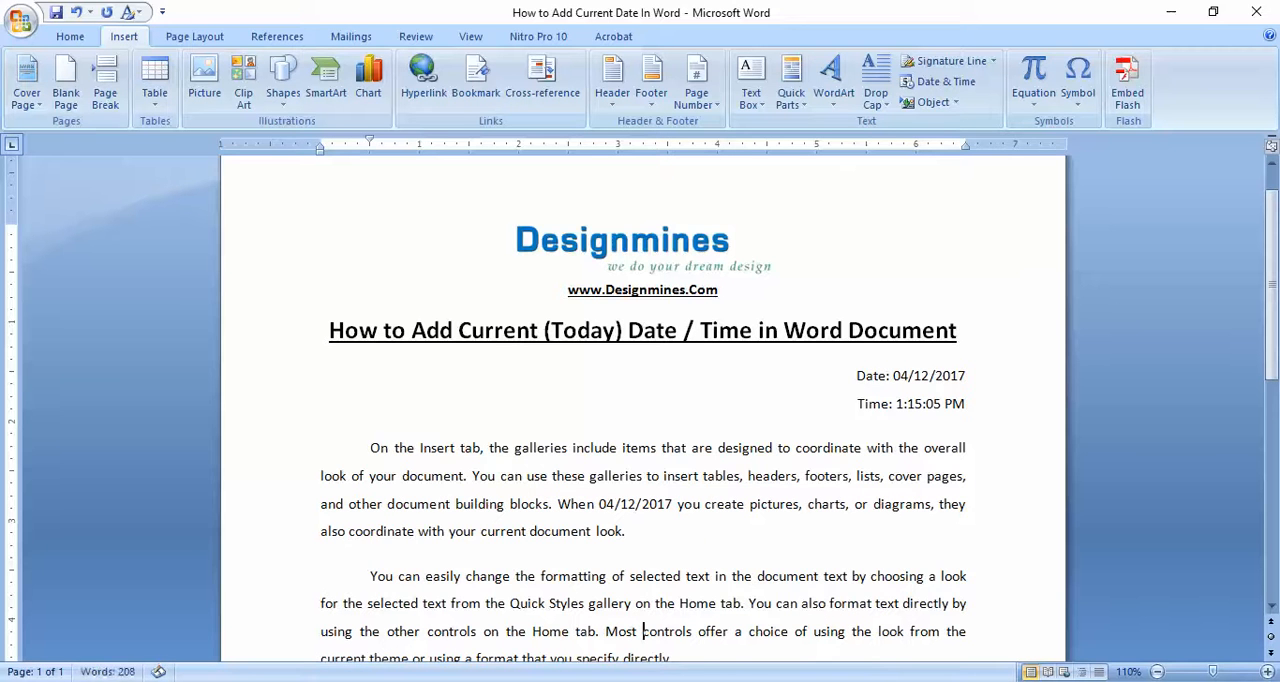
{"action": "scroll", "scroll_direction": "down", "scroll_amount": 3}
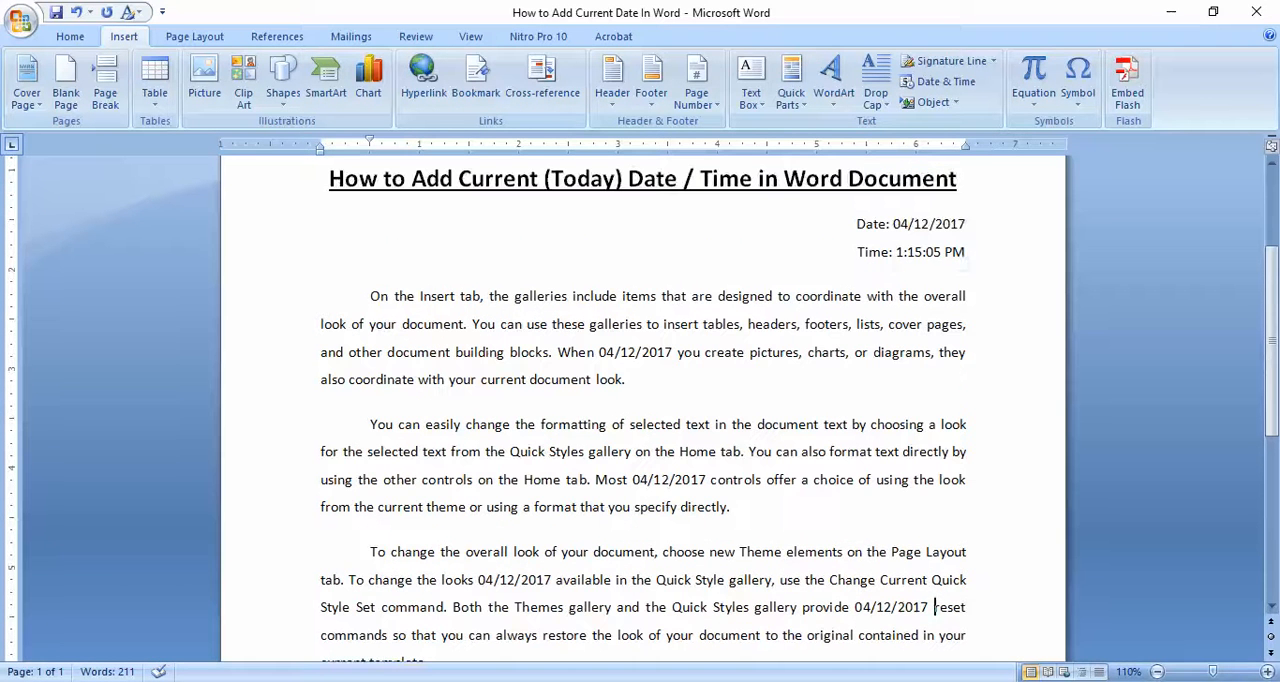
Copy the time field and paste 1:15:05 PM after "current" in the second paragraph
{"action": "left_click", "coordinate": [928, 252]}
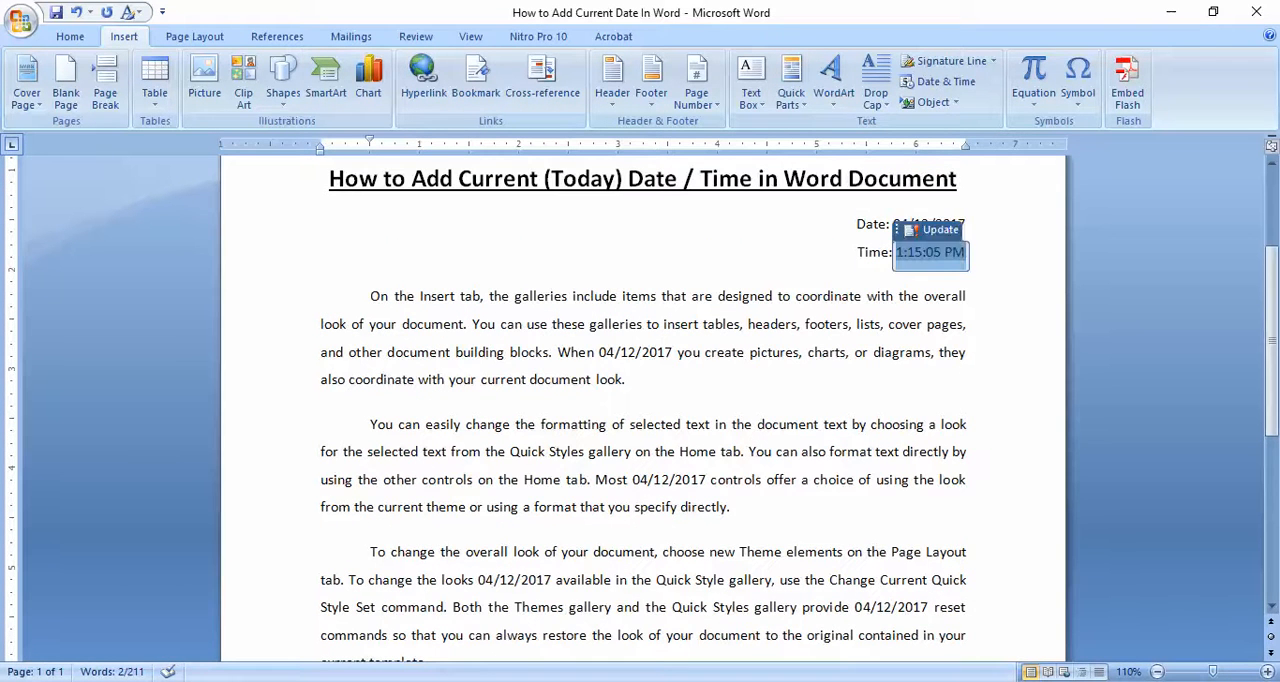
{"action": "scroll", "scroll_direction": "down", "scroll_amount": 3}
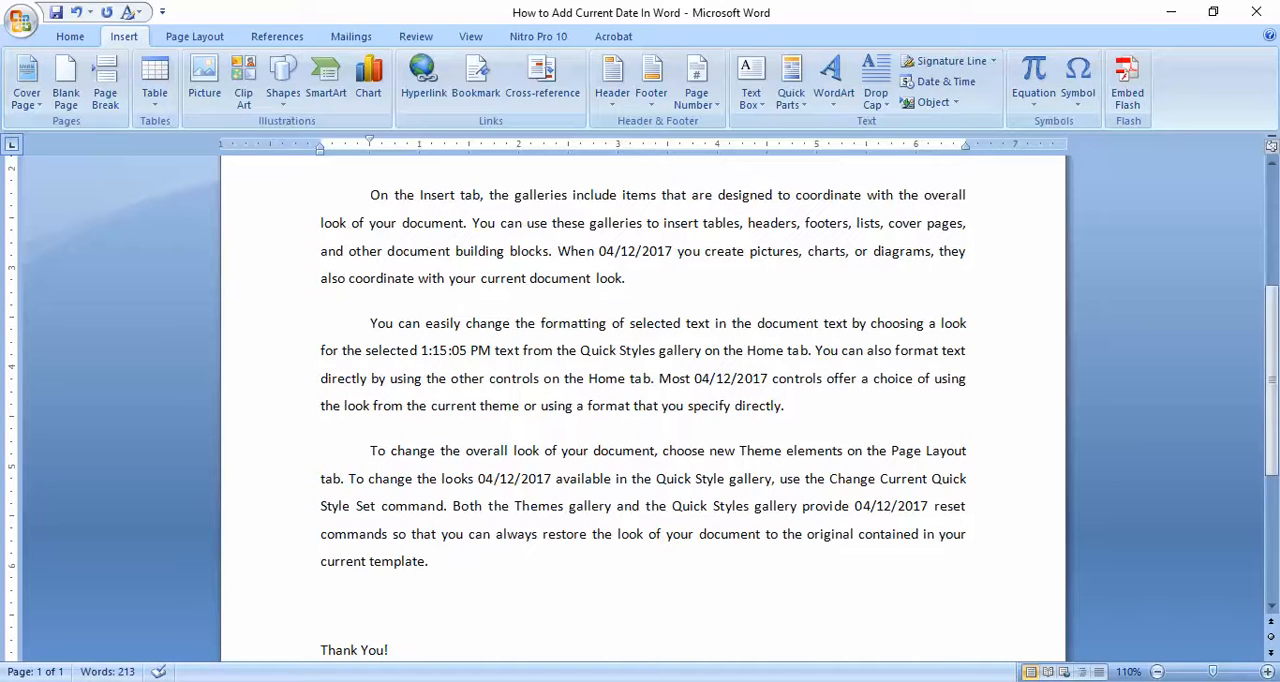
{"action": "left_click", "coordinate": [480, 404]}
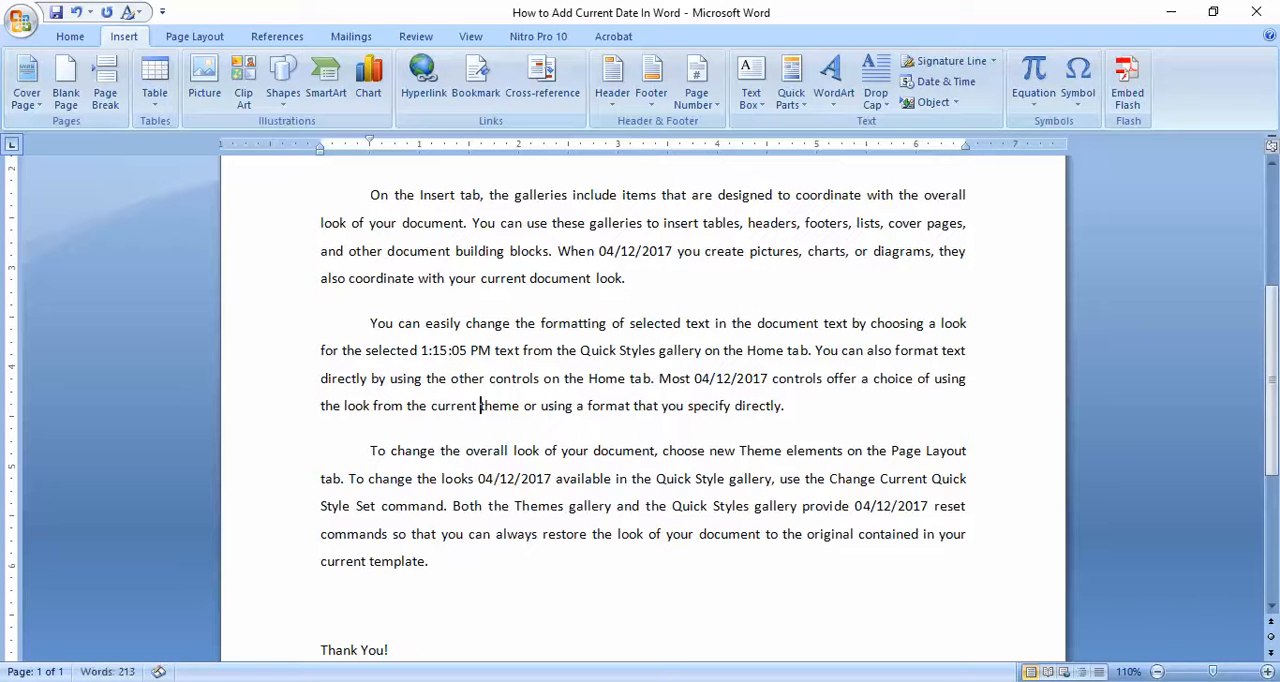
{"action": "type", "text": "1:15:05 PM"}
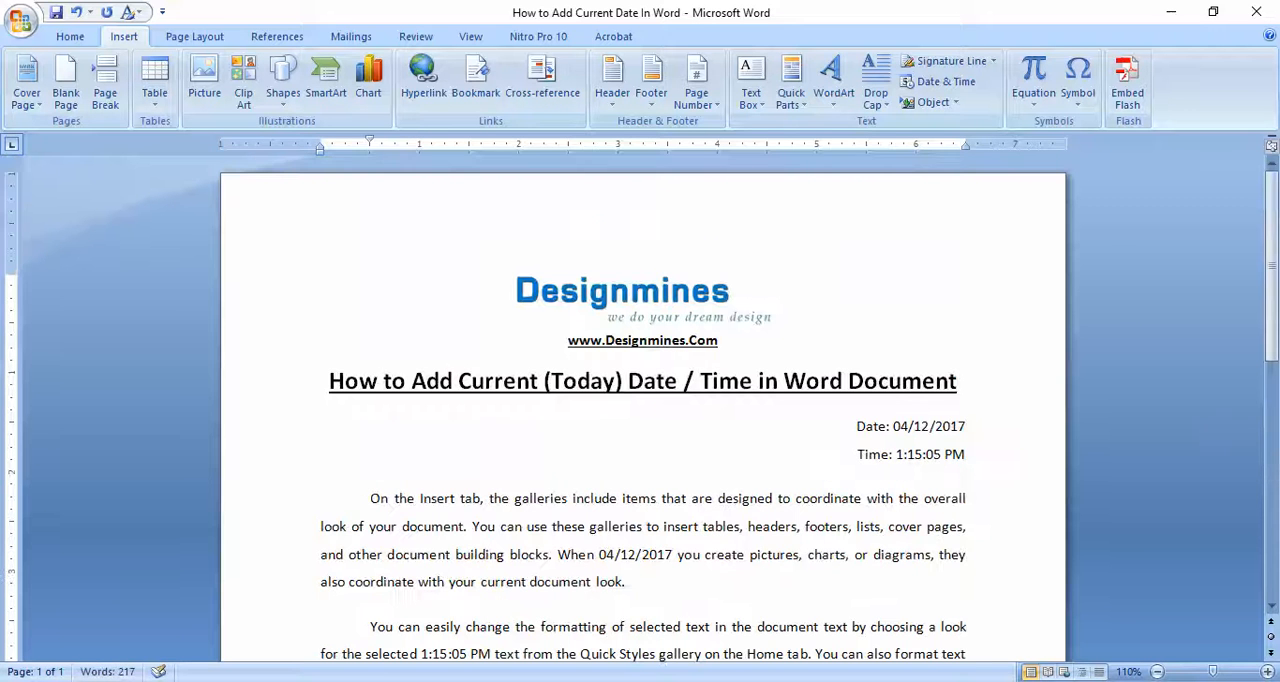
Close the document and reopen 'How to Add Current Date in Word' from Recent Documents
{"action": "left_click", "coordinate": [928, 426]}
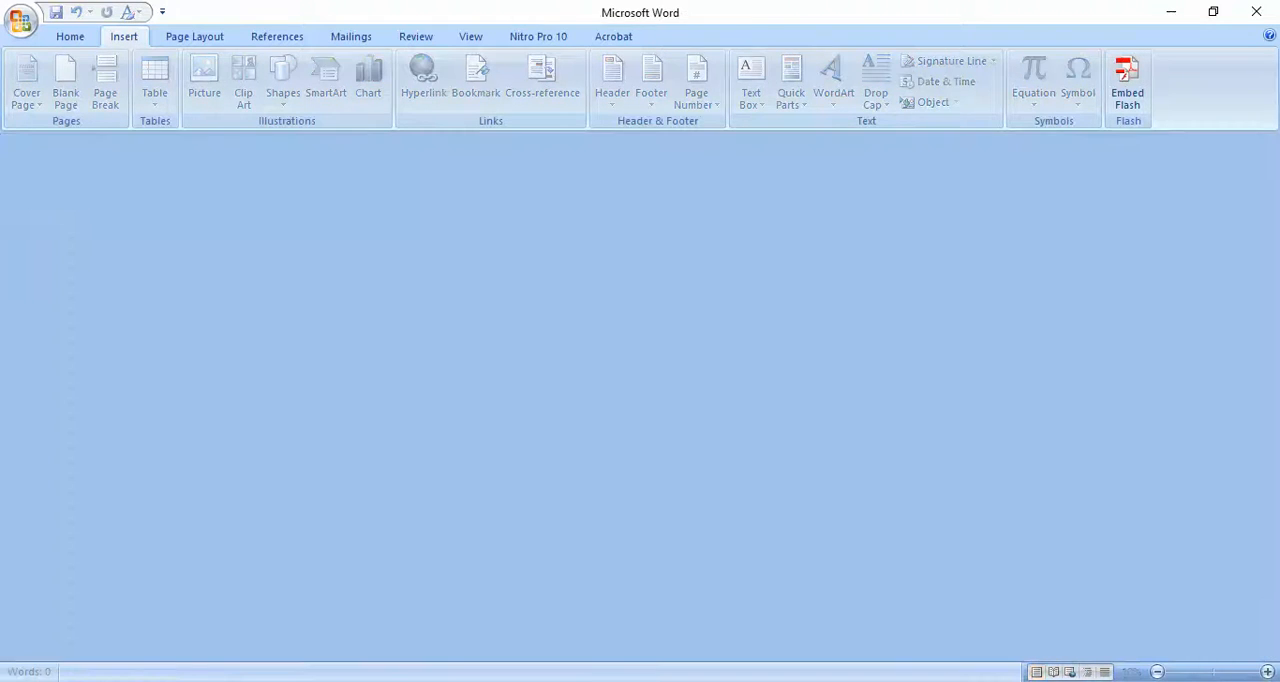
{"action": "left_click", "coordinate": [20, 18]}
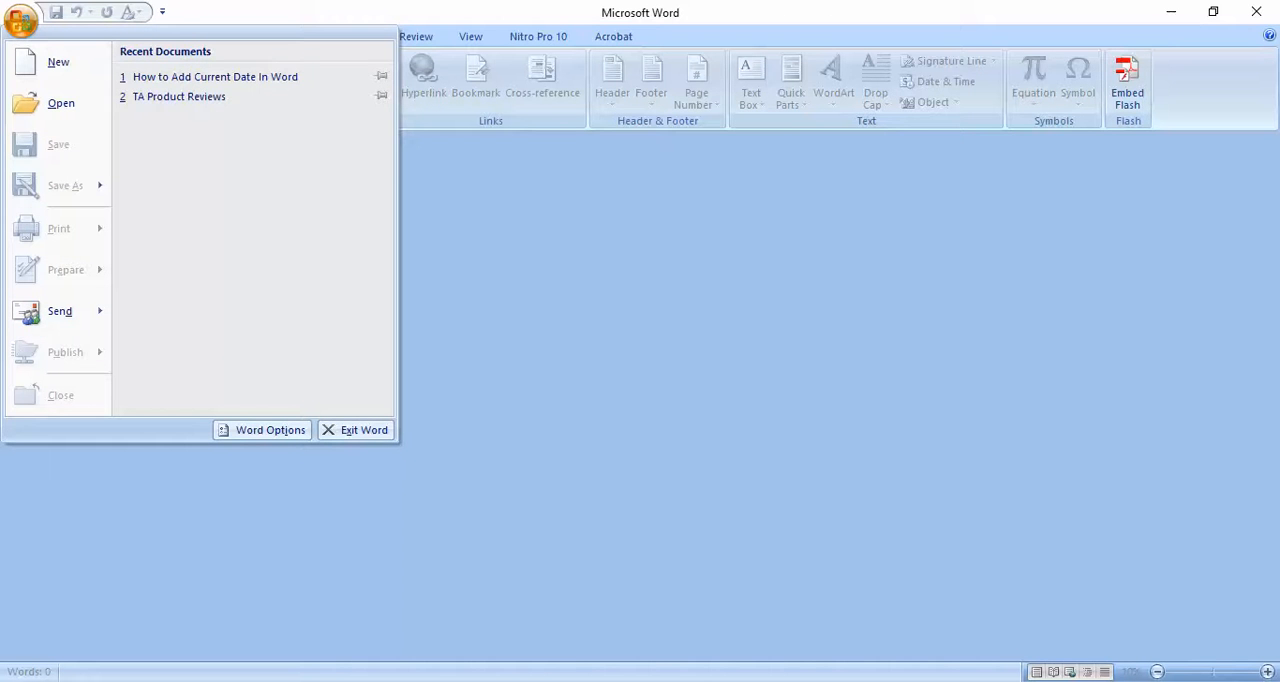
{"action": "left_click", "coordinate": [216, 76]}
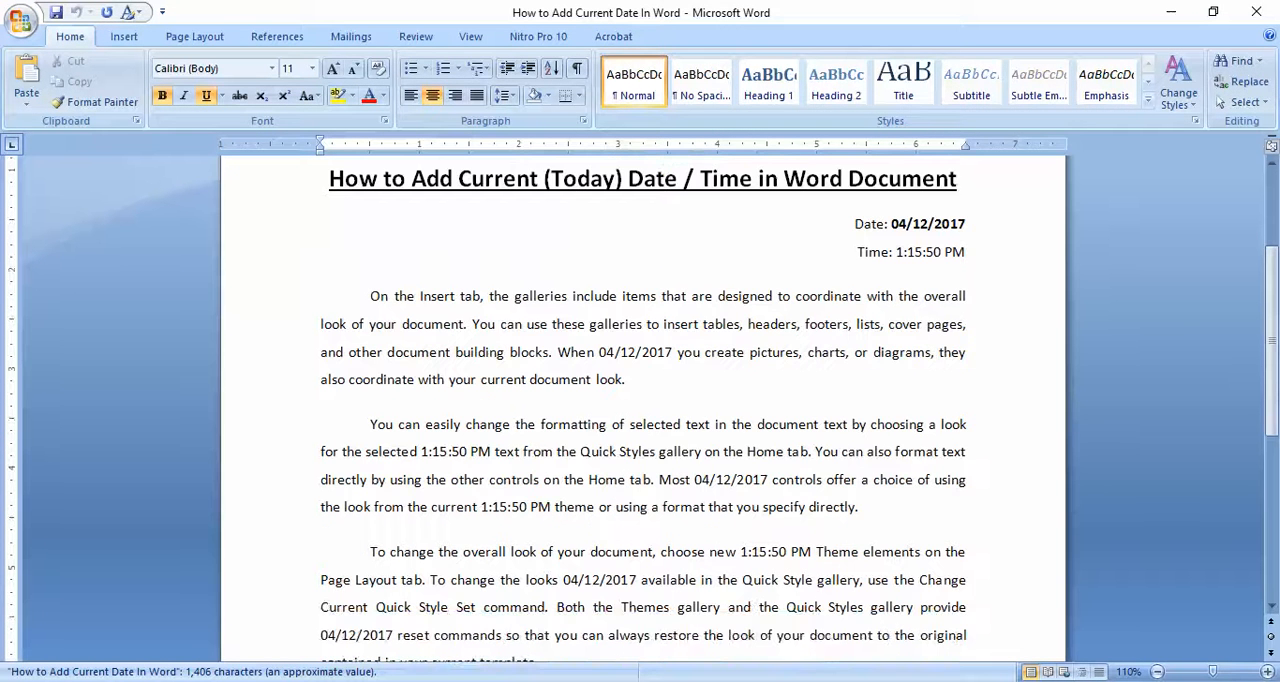
{"action": "left_click", "coordinate": [776, 552]}
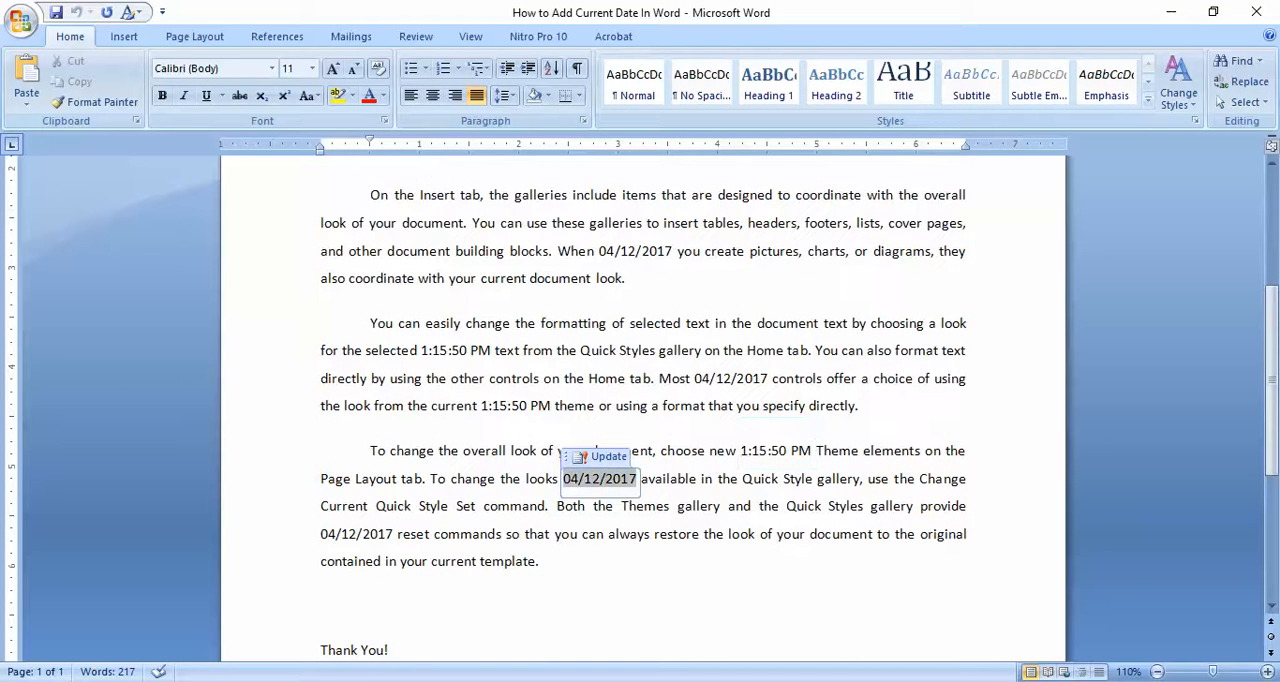
{"action": "scroll", "scroll_direction": "down", "scroll_amount": 3}
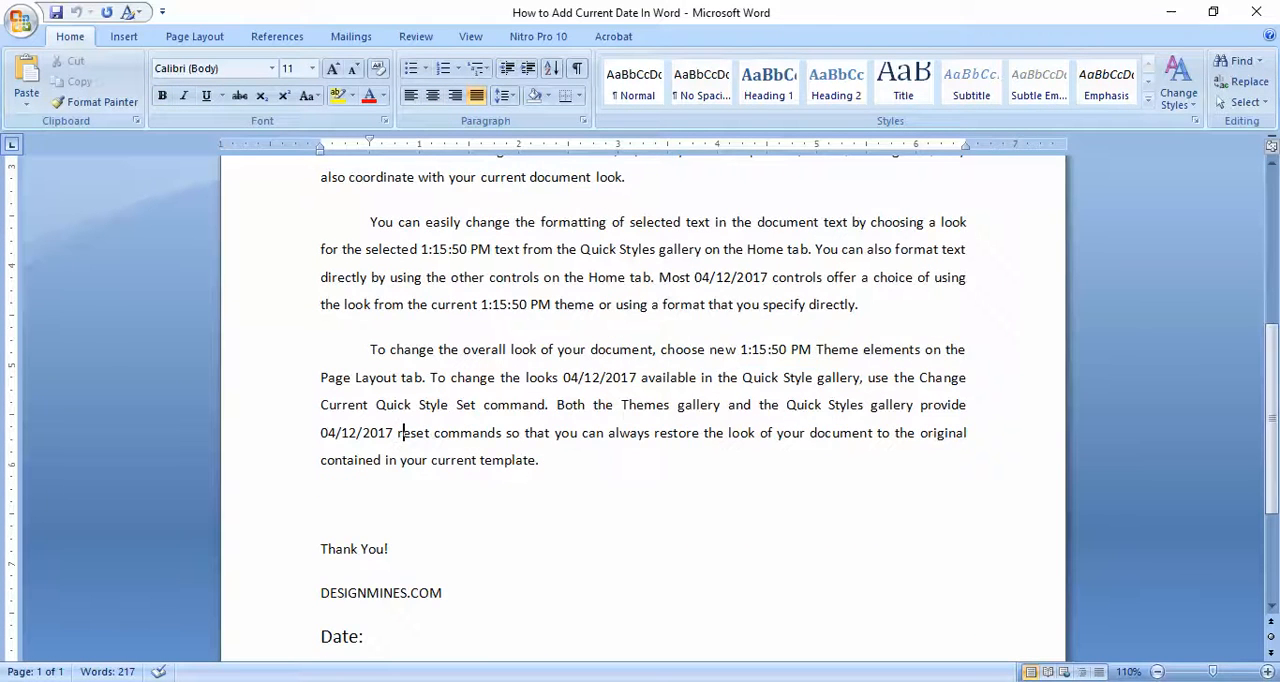
{"action": "scroll", "scroll_direction": "up", "scroll_amount": 3}
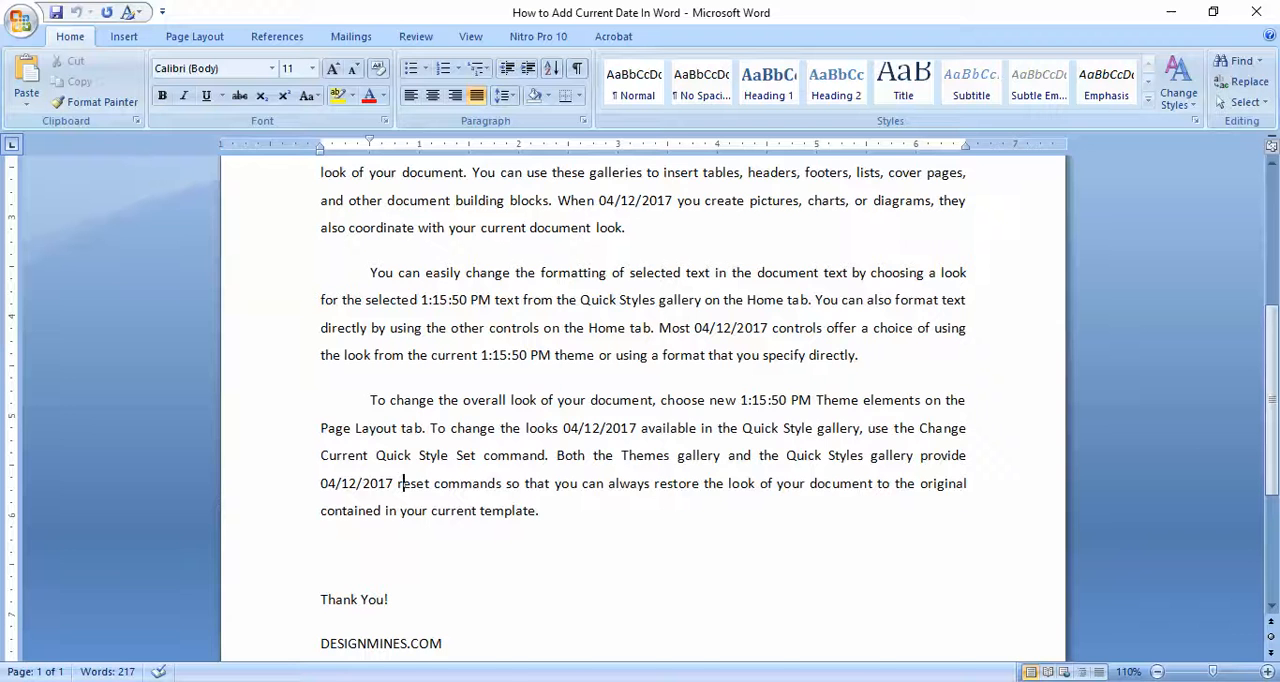